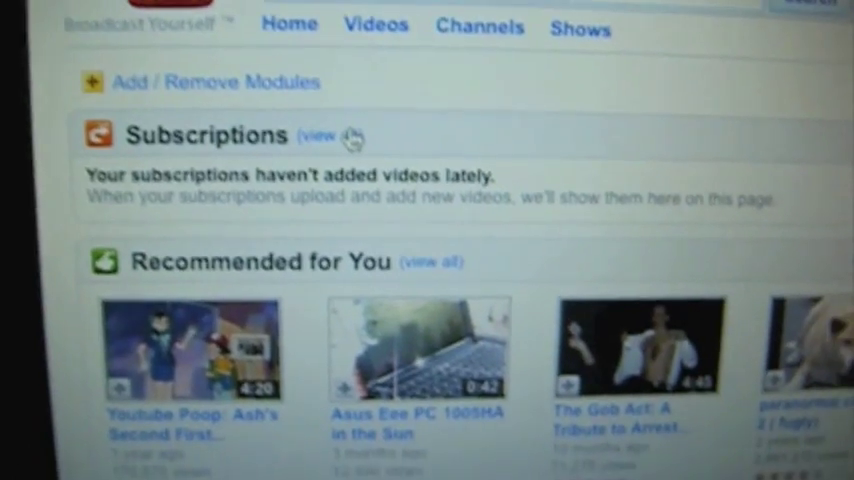
Open the 'Windward Reports: Cubicle War 2006' video from the recommendations to start playing it
scroll(down, 3)
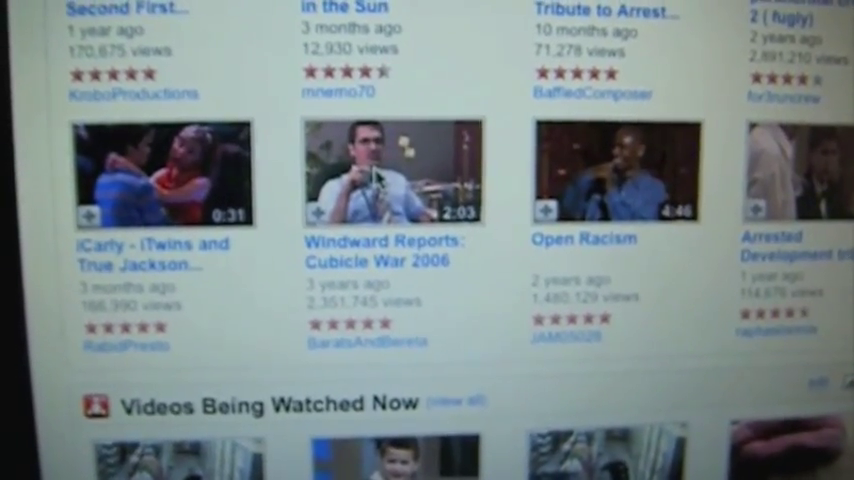
click(388, 170)
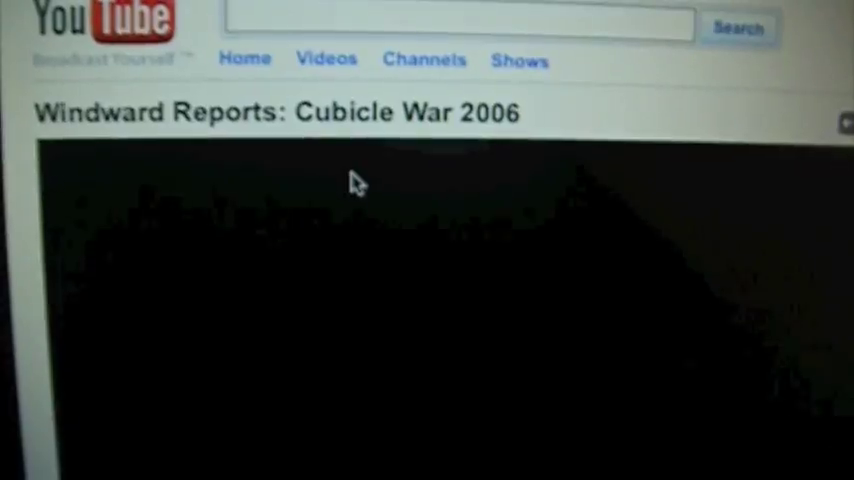